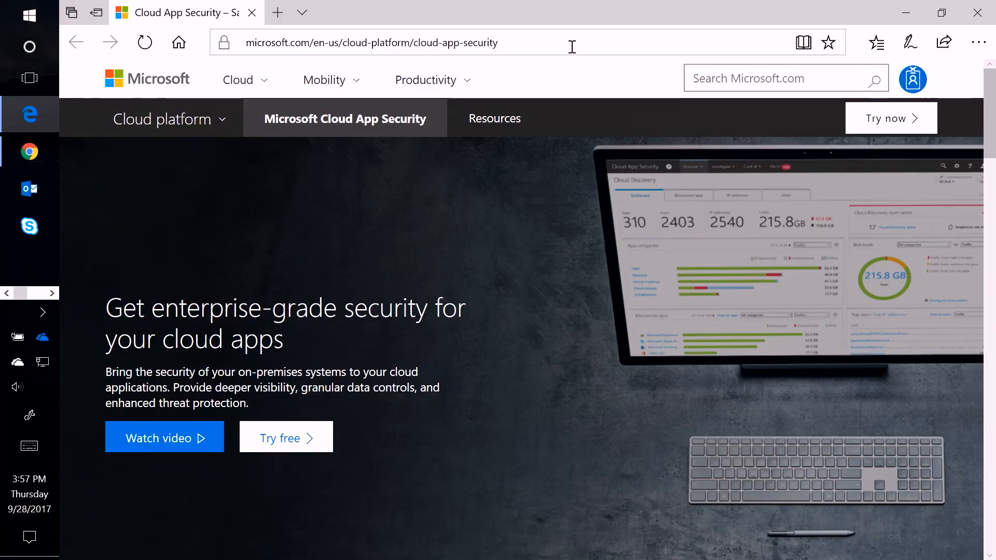
Go to the prutest2-dev-ed.my.salesforce.com login page and choose the AAD244533 sign-in option
text(https://prutest2-dev-ed.my.salesforce.com)
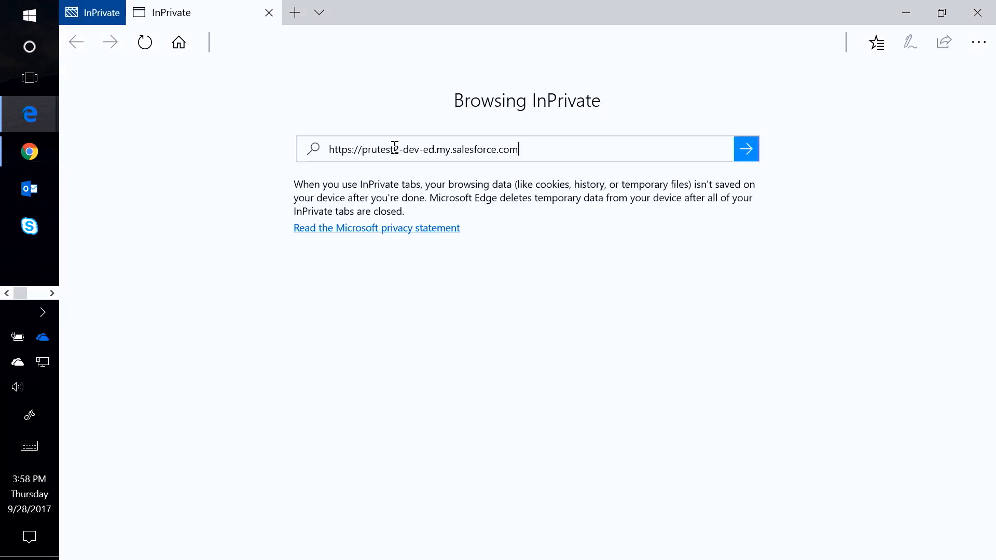
click(746, 149)
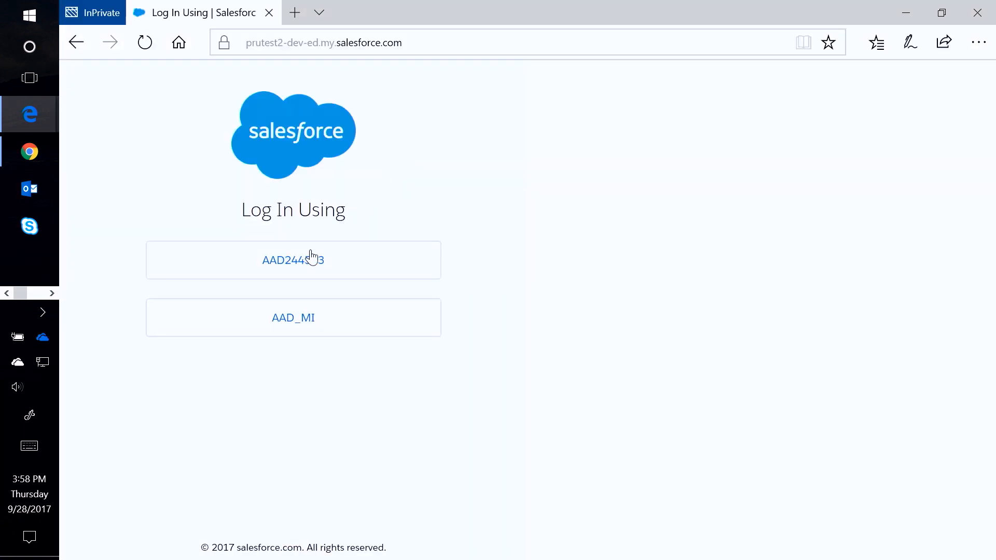
click(293, 259)
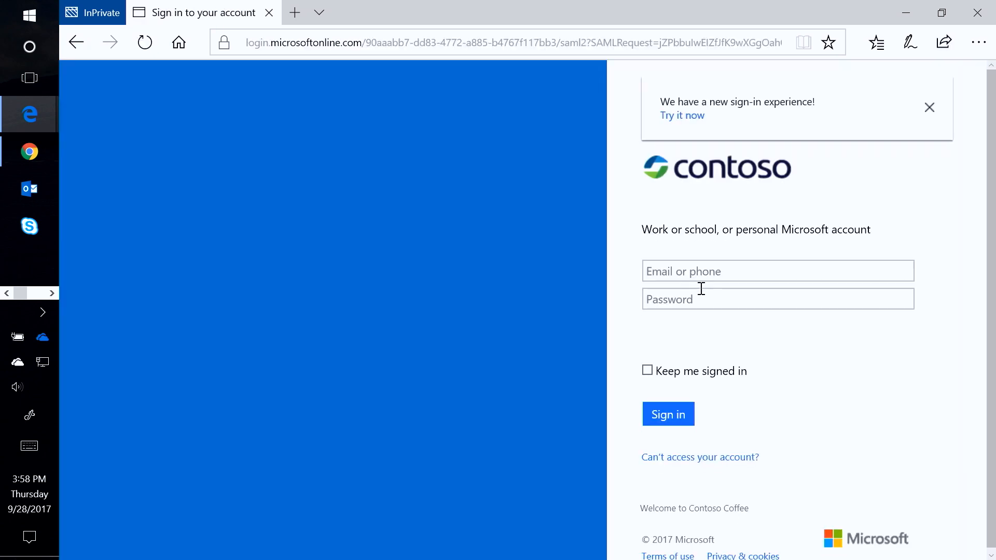
Enter the account email and password and submit the Microsoft sign-in
text(https://prutest2-dev-ed.my.salesforce.com)
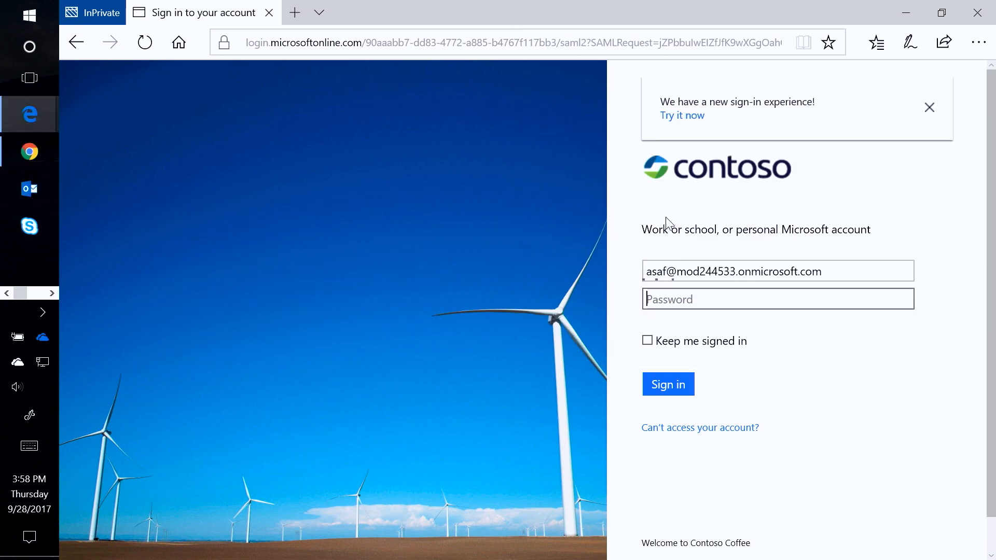
text(••••)
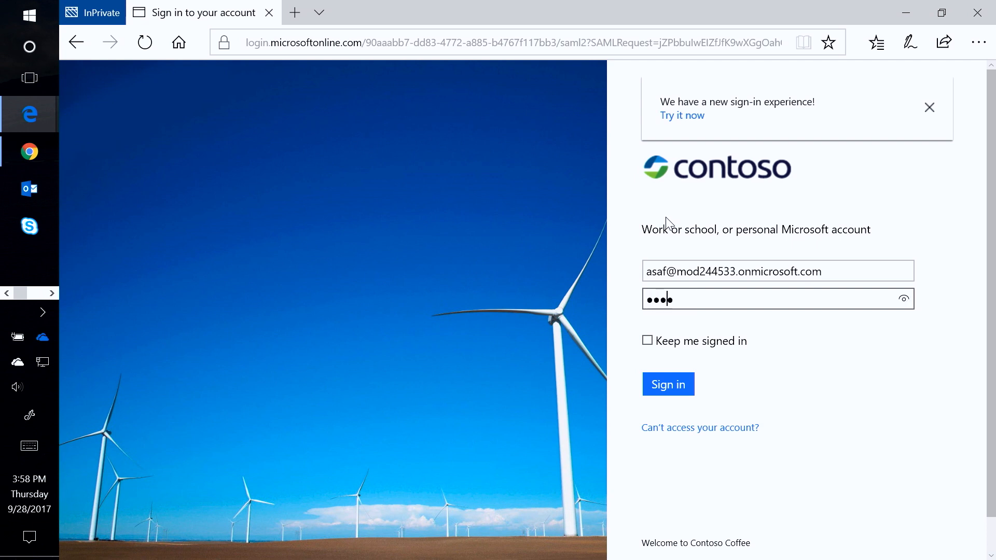
text(•••)
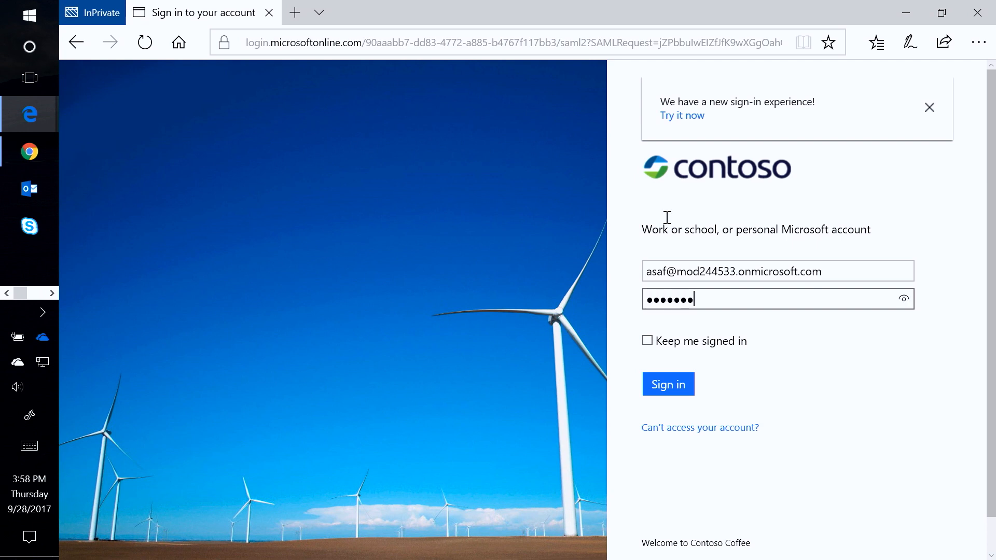
click(667, 384)
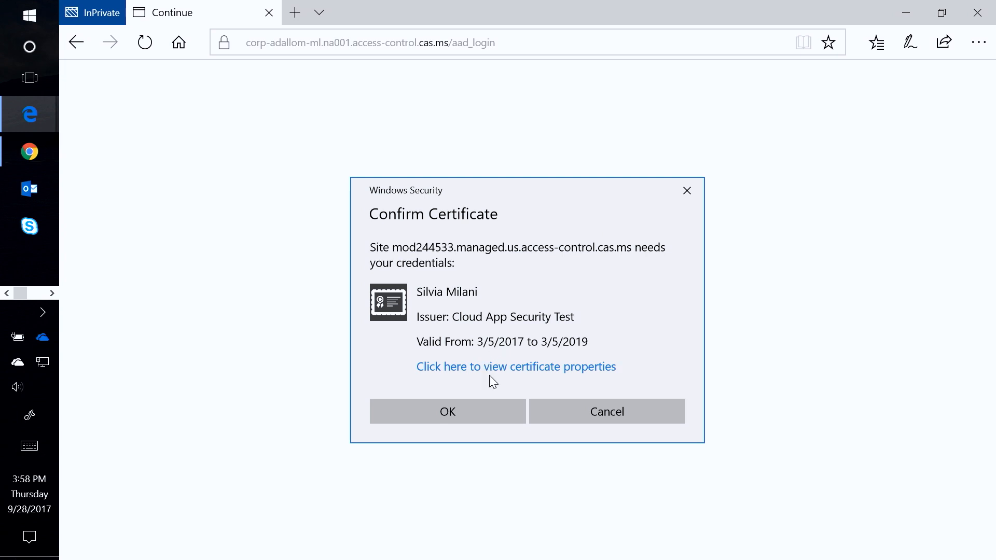
Accept the certificate, view Salesforce Chatter directly, then close the private window
click(447, 410)
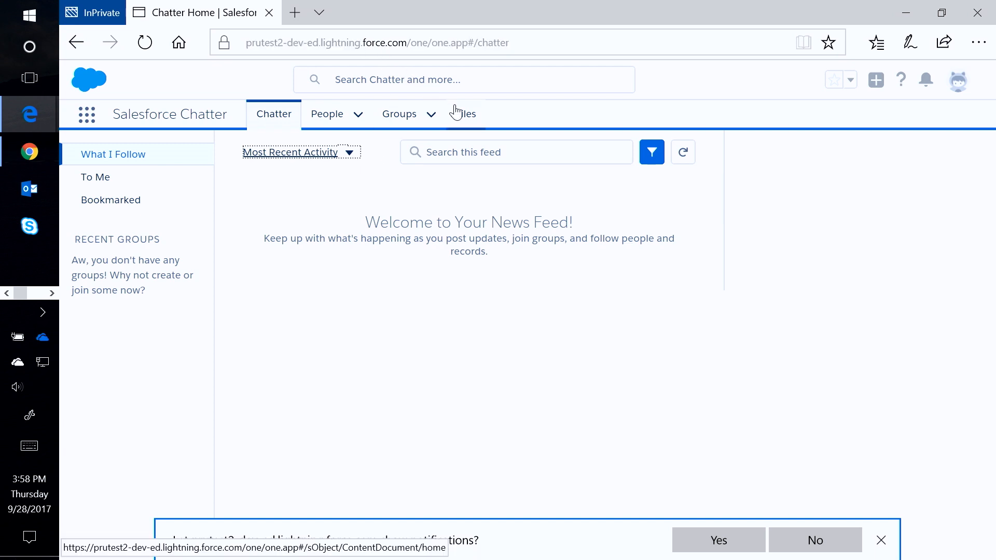
click(464, 113)
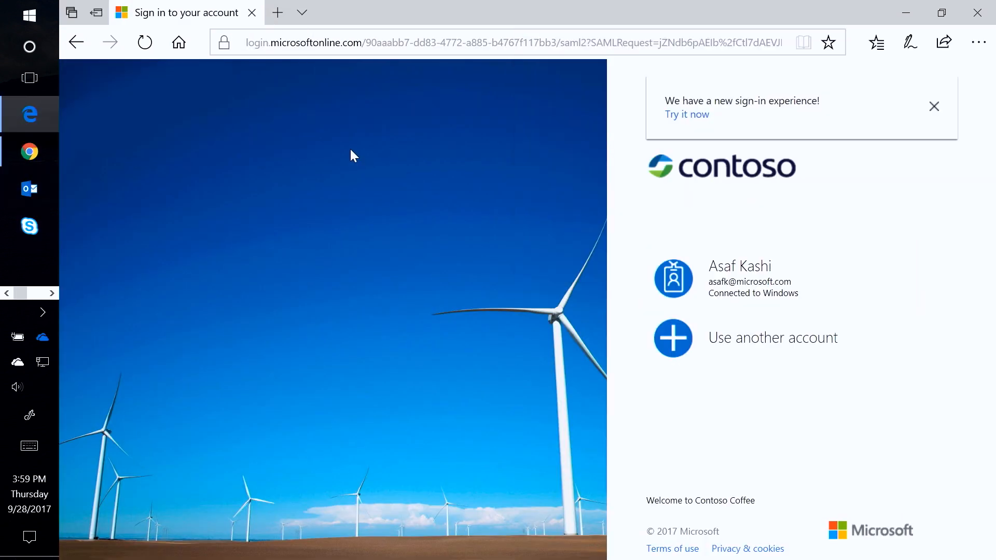
mouse_move(345, 172)
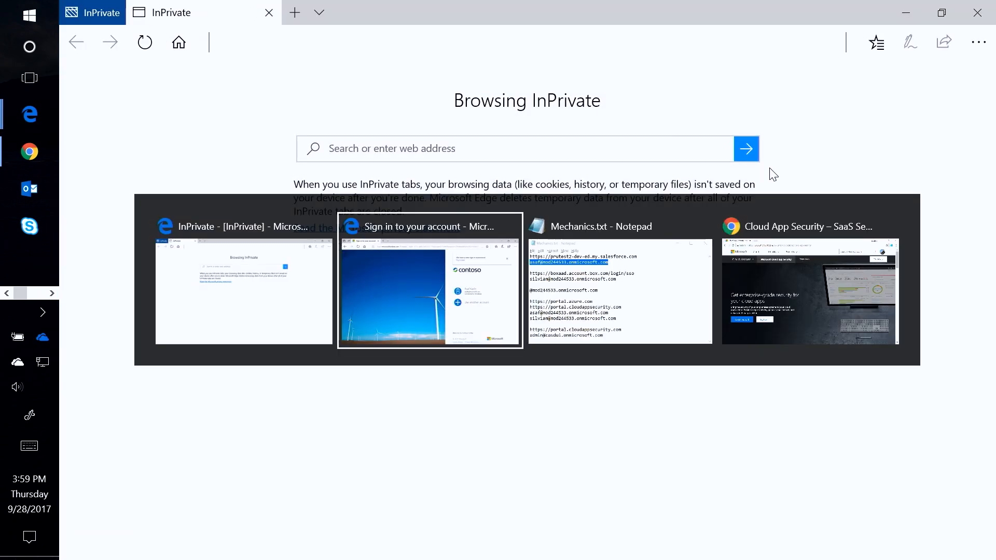
In the new private window, sign in via AAD244533 using the email from Notepad
click(620, 226)
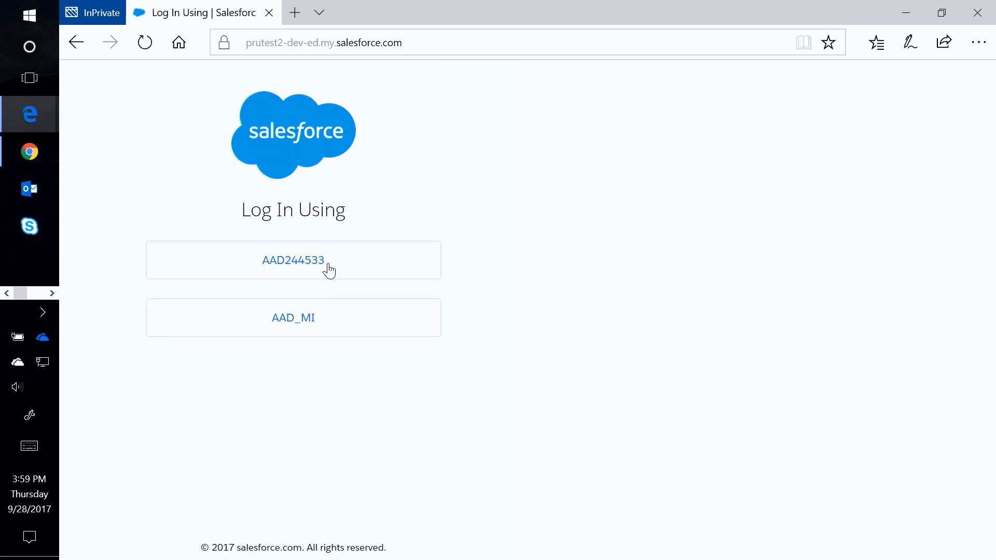
click(293, 260)
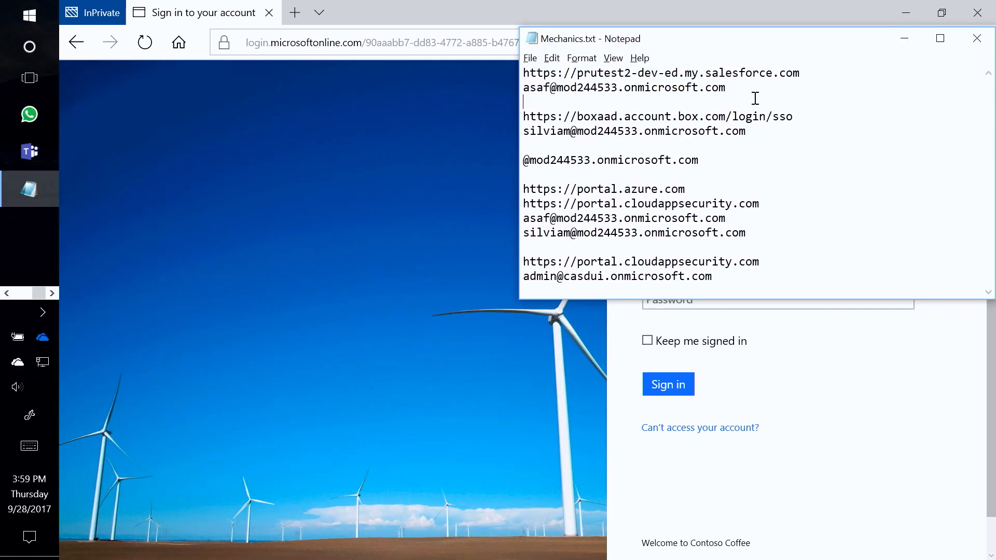
double_click(622, 87)
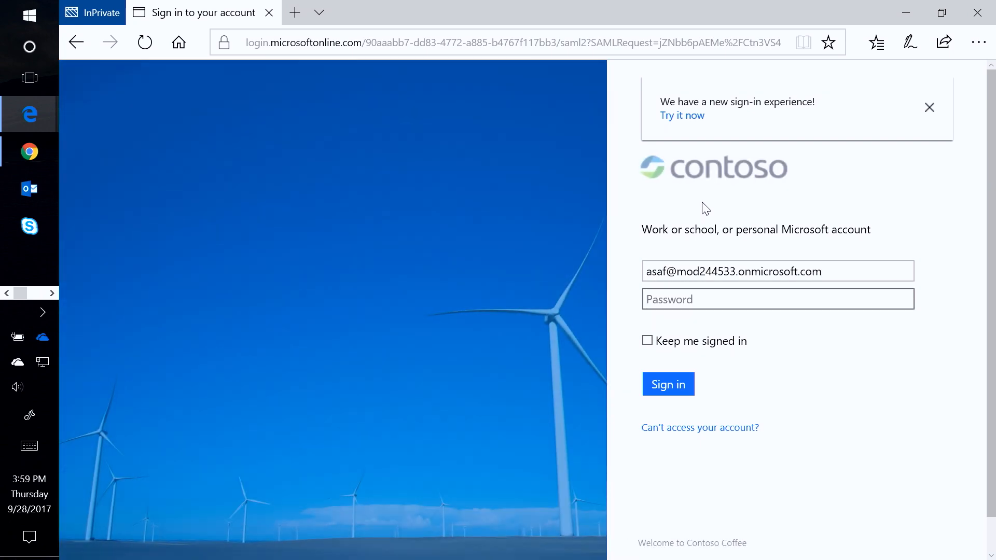
text(password)
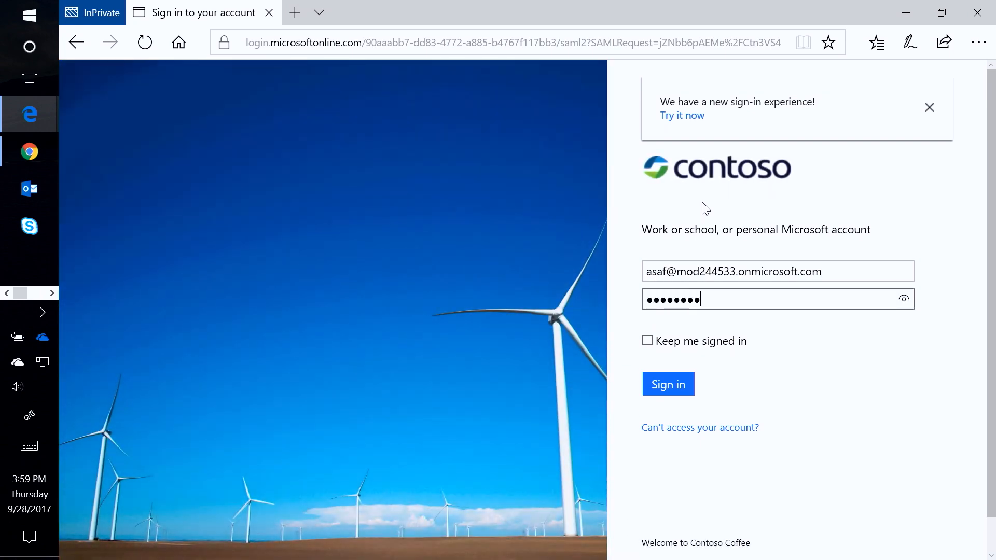
click(668, 384)
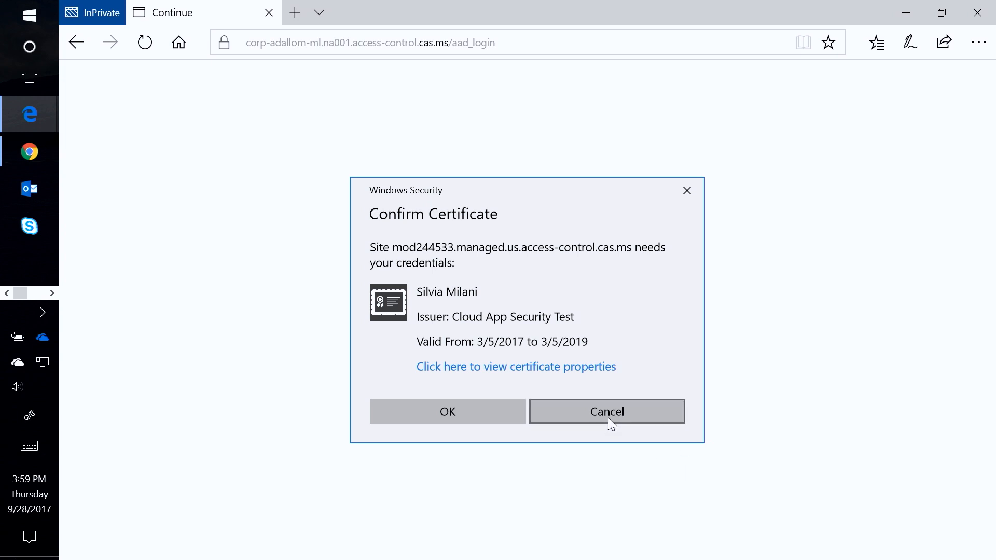
Decline the certificate and continue to Salesforce in monitored mode
click(606, 412)
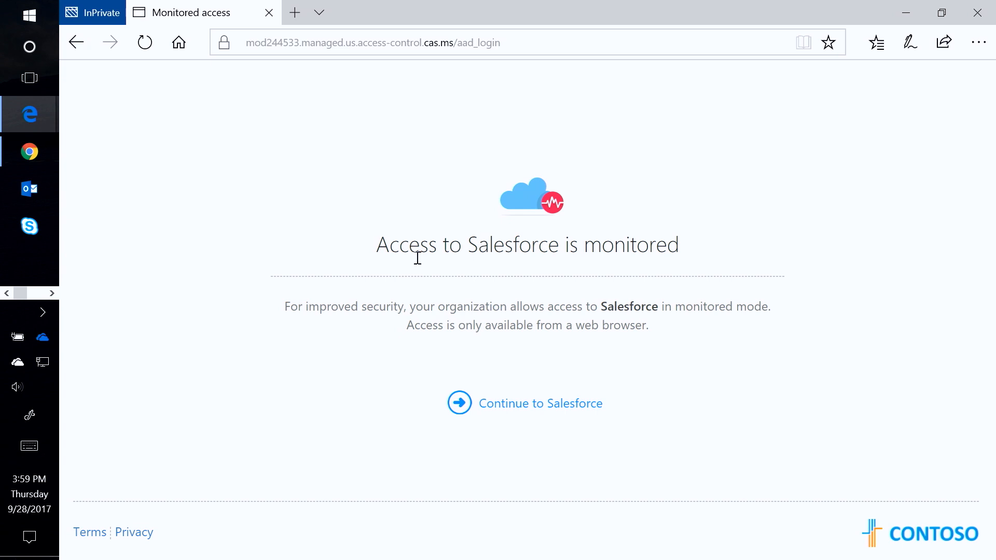
mouse_move(454, 253)
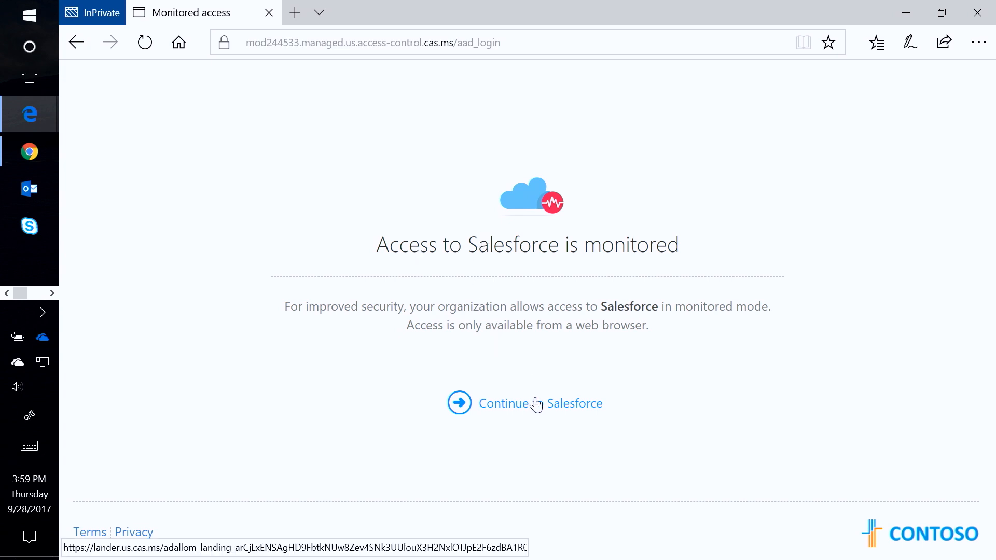
click(524, 404)
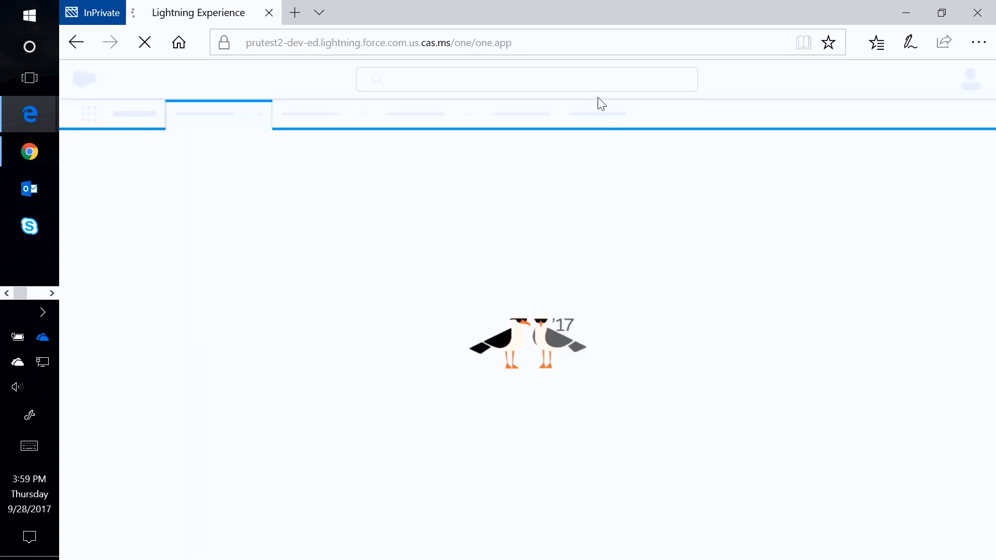